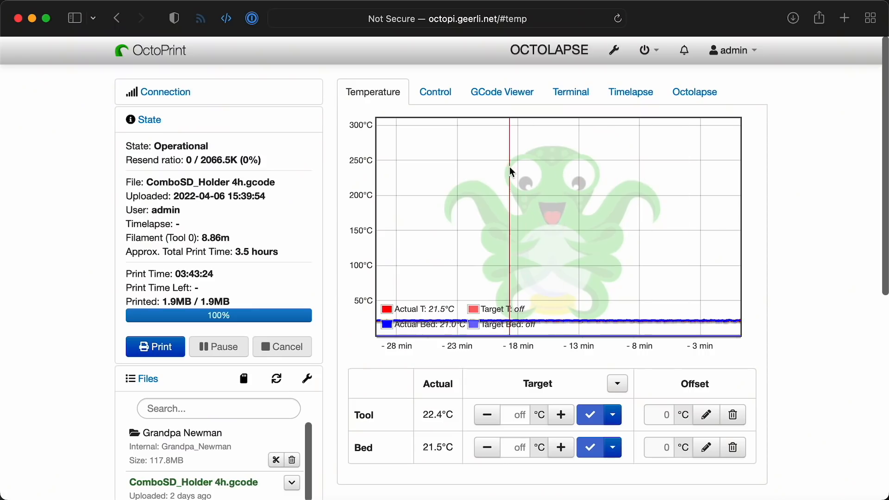
Step: Switch to the apple.com/ios/carplay browser tab and scroll down the page
{"action": "left_click", "coordinate": [434, 91]}
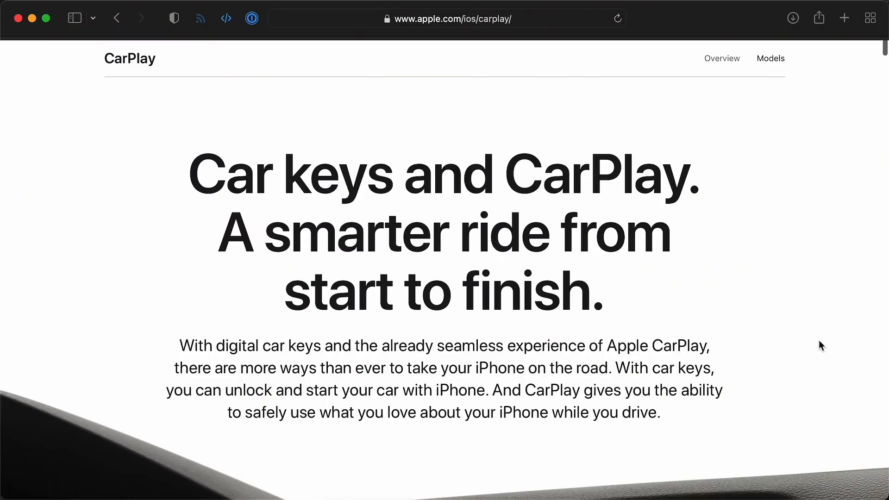
{"action": "scroll", "scroll_direction": "down", "scroll_amount": 3}
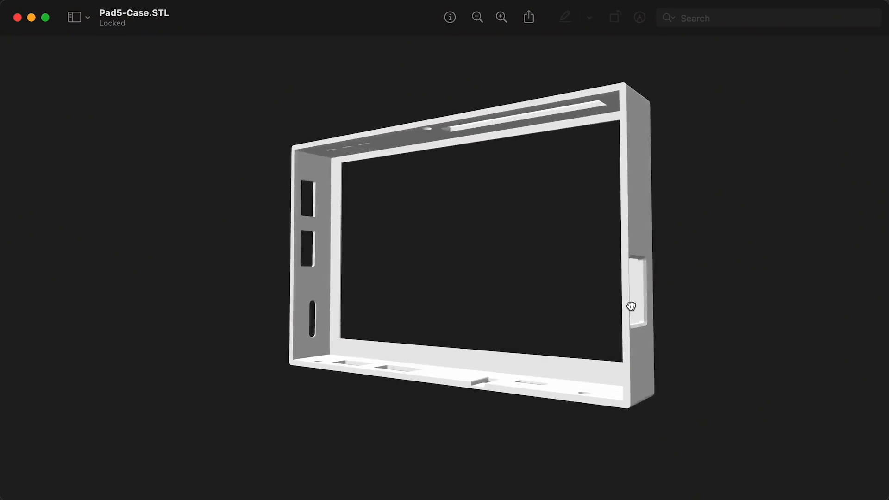
Step: Rotate the 3D view of the Pad5-Case.STL model in Preview
{"action": "left_click_drag", "start_coordinate": [631, 306], "coordinate": [658, 344]}
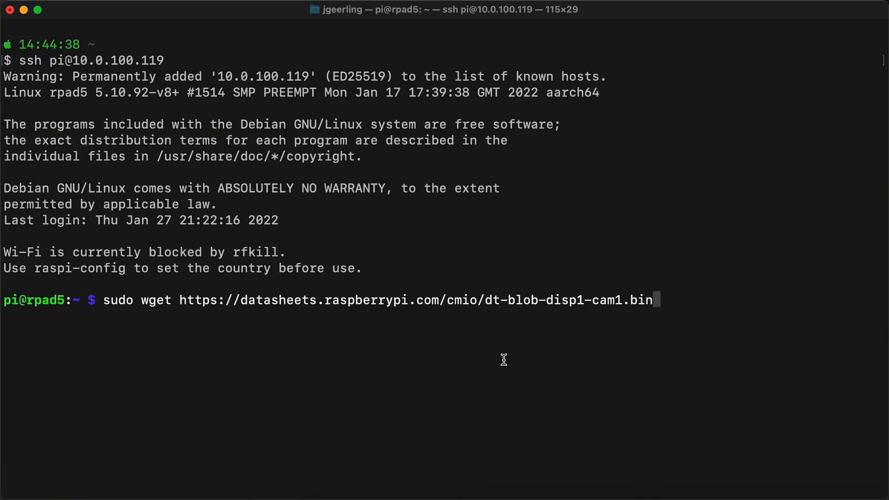
Step: Append '-O /boot/dt-blob' to the sudo wget command for dt-blob-disp1-cam1.bin
{"action": "type", "text": "-O /boot/"}
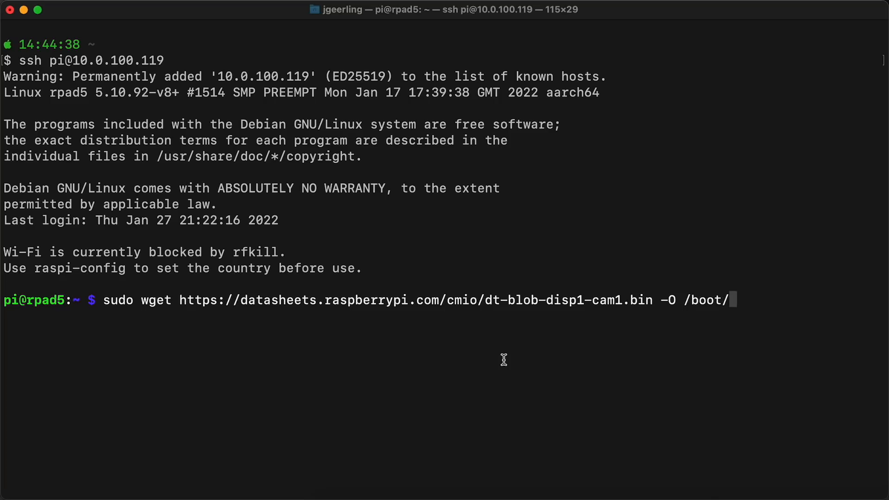
{"action": "type", "text": "dt-blob"}
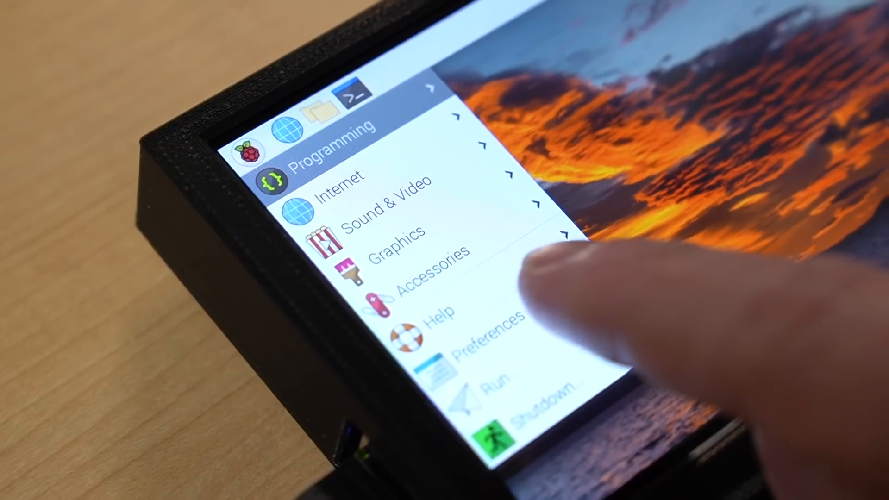
Step: Expand the Preferences submenu in the Raspberry Pi menu on the touchscreen
{"action": "left_click", "coordinate": [488, 340]}
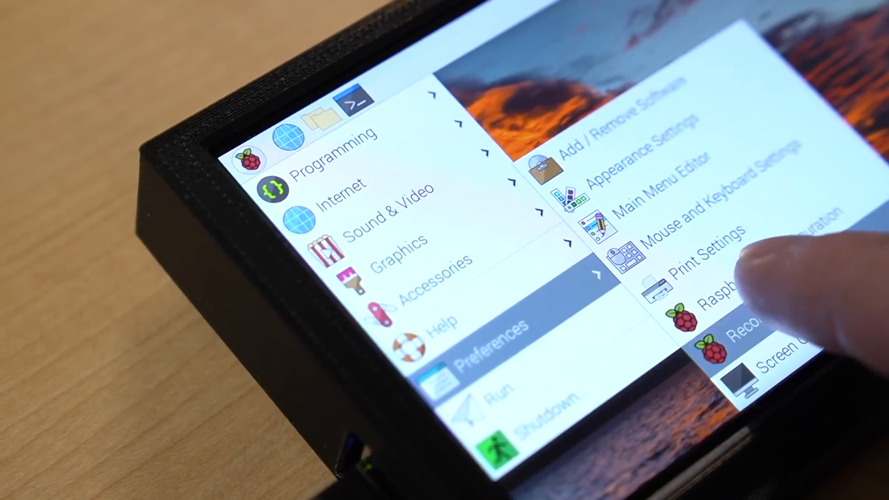